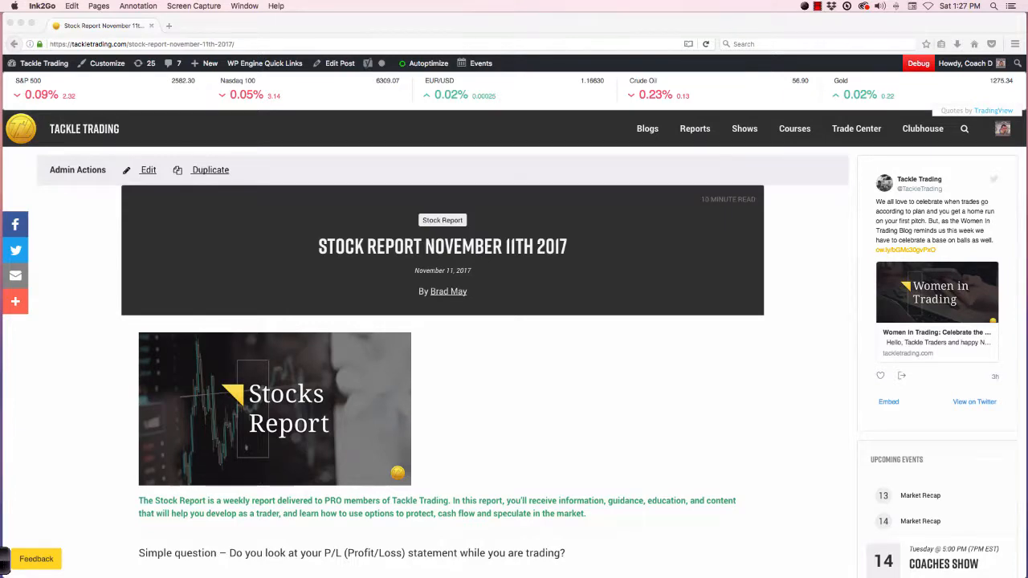
pyautogui.moveTo(822, 246)
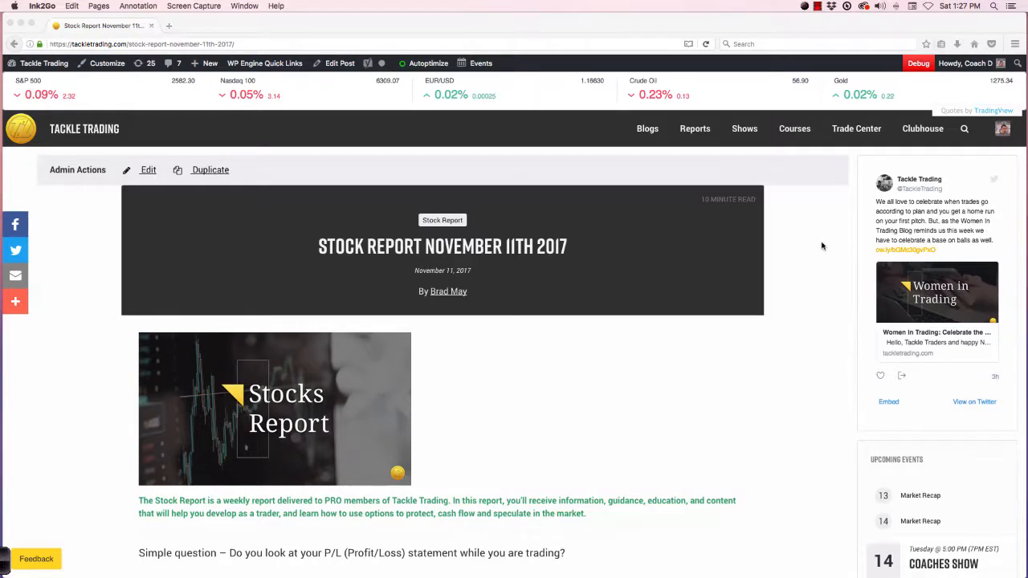
# Scroll the November 11th 2017 Stock Report down to the Bull Watch XLY chart.
pyautogui.scroll(-3)
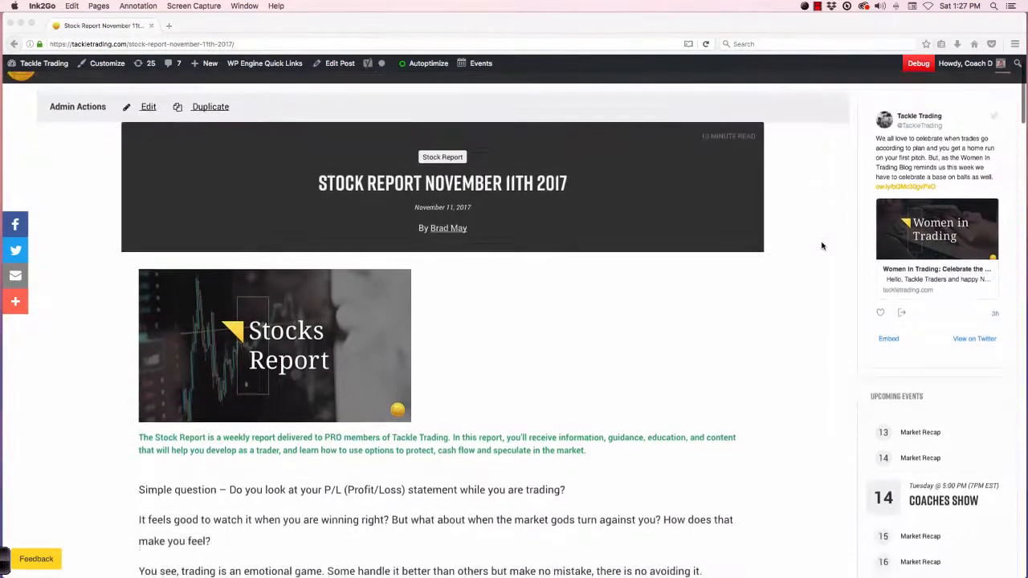
pyautogui.scroll(-3)
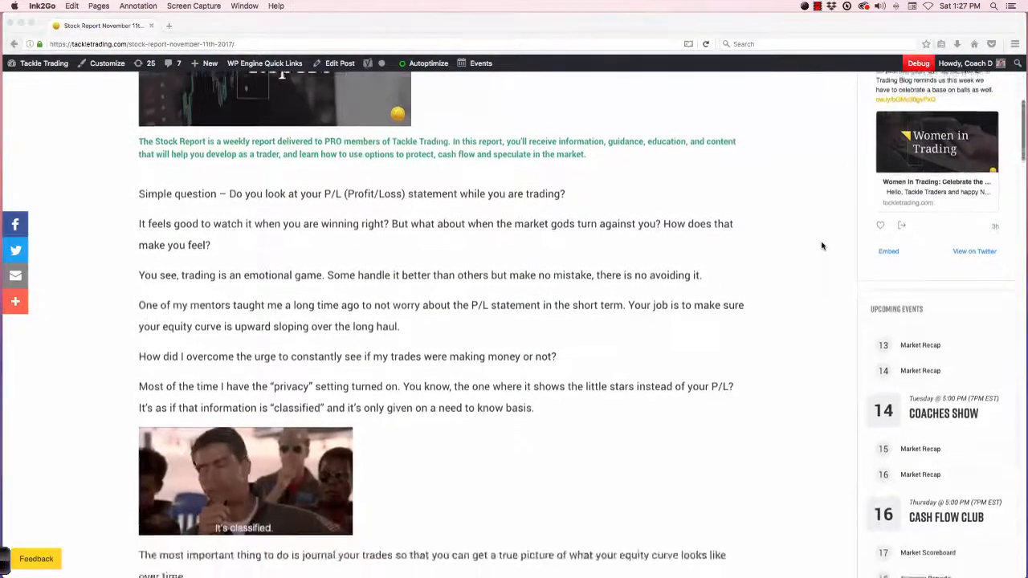
pyautogui.scroll(-3)
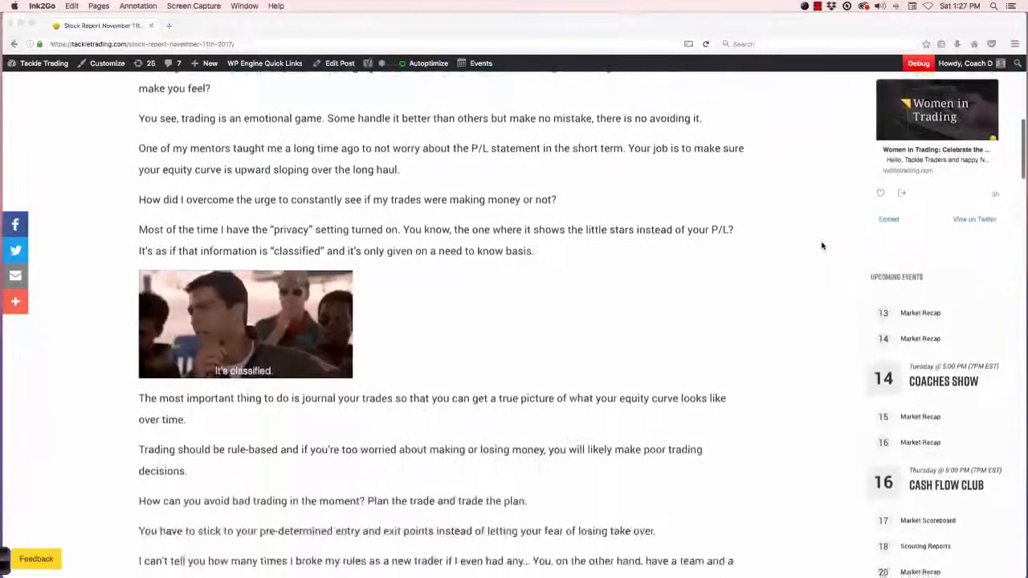
pyautogui.scroll(-3)
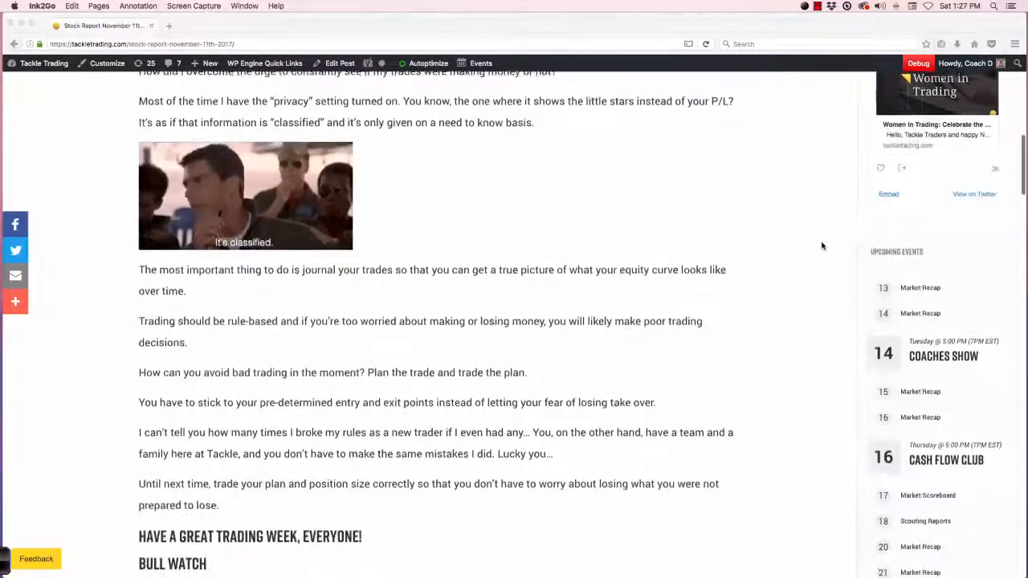
pyautogui.scroll(-3)
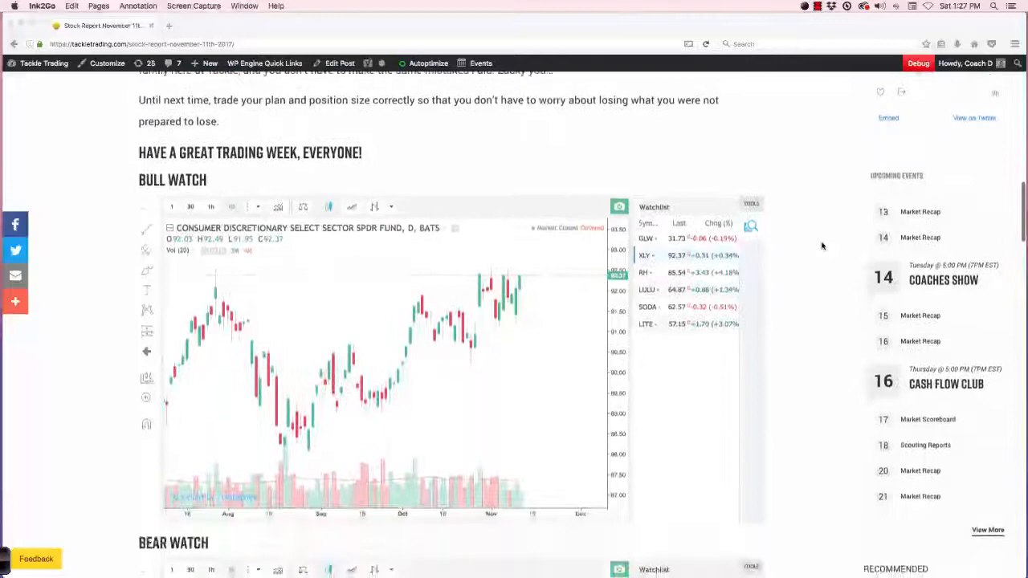
pyautogui.scroll(3)
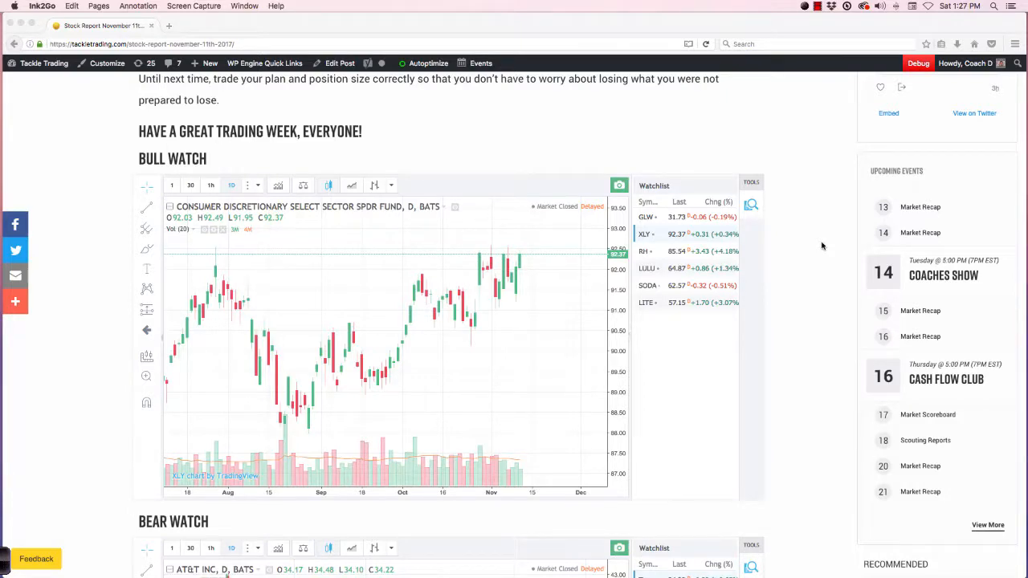
pyautogui.scroll(-3)
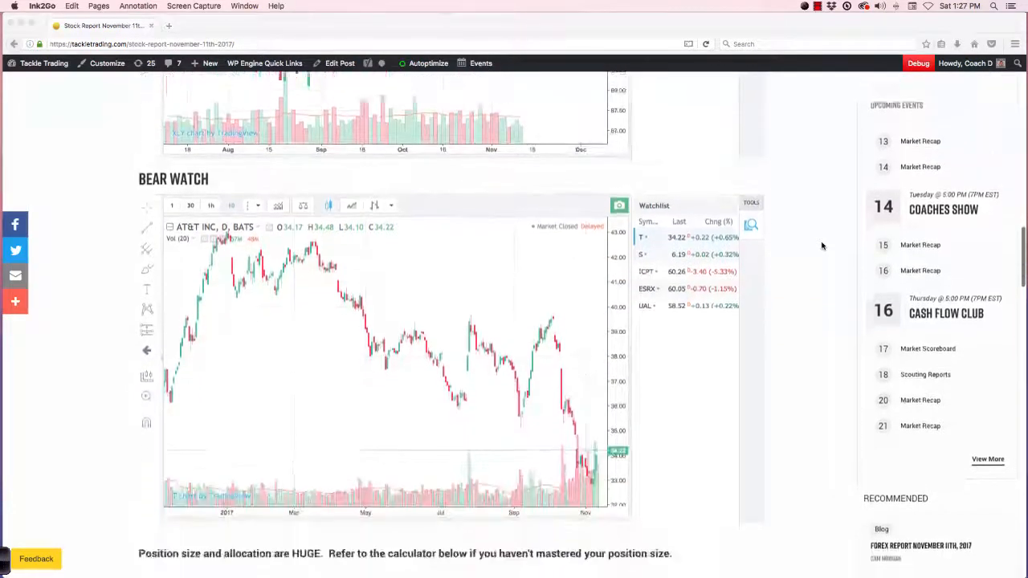
pyautogui.scroll(-3)
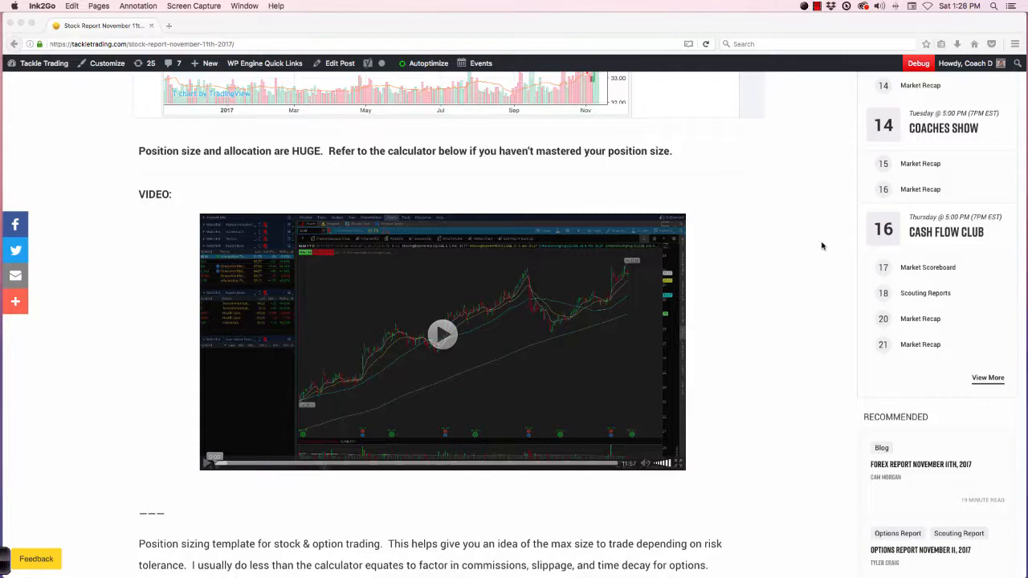
pyautogui.scroll(-3)
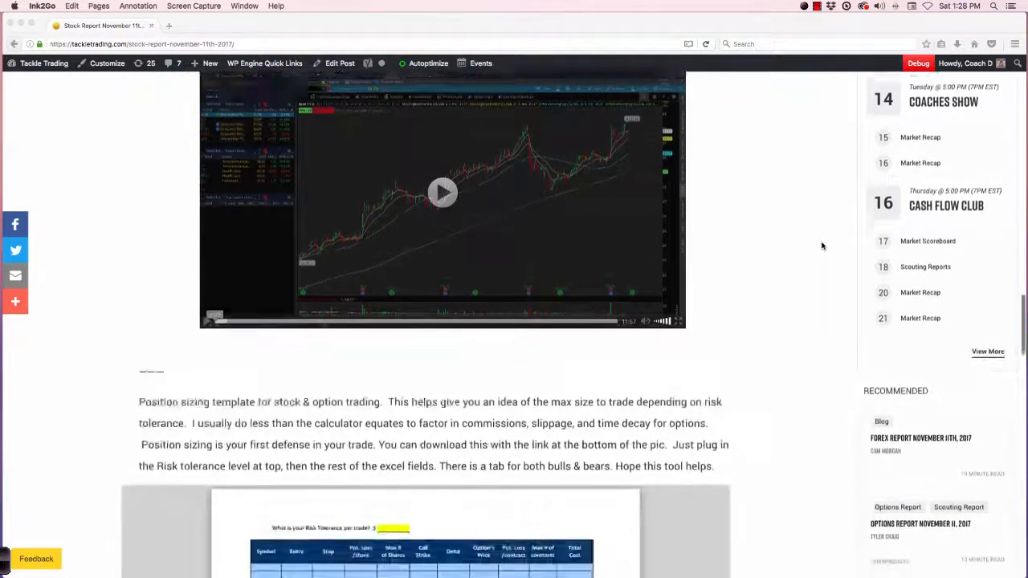
pyautogui.scroll(-3)
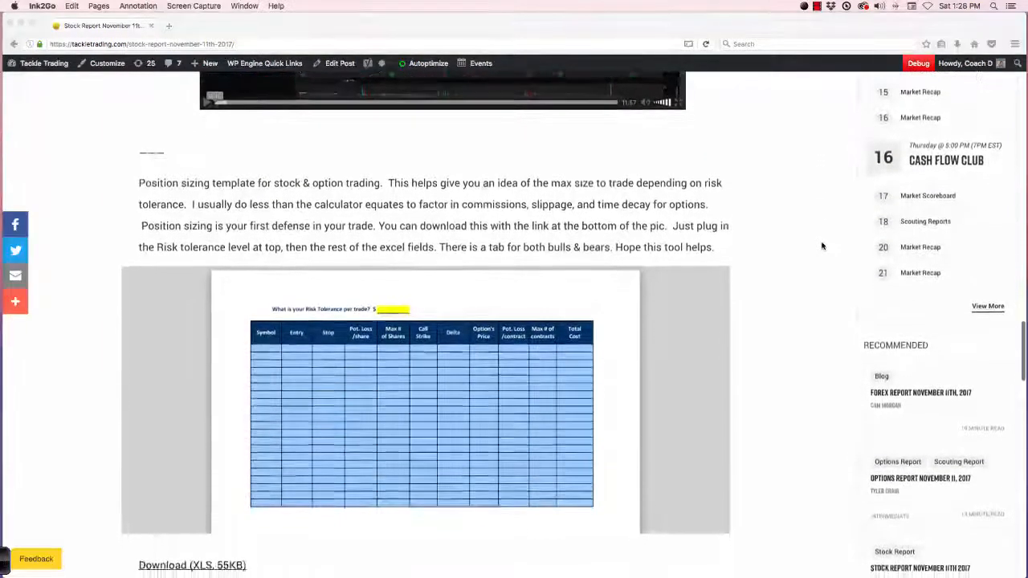
pyautogui.scroll(-3)
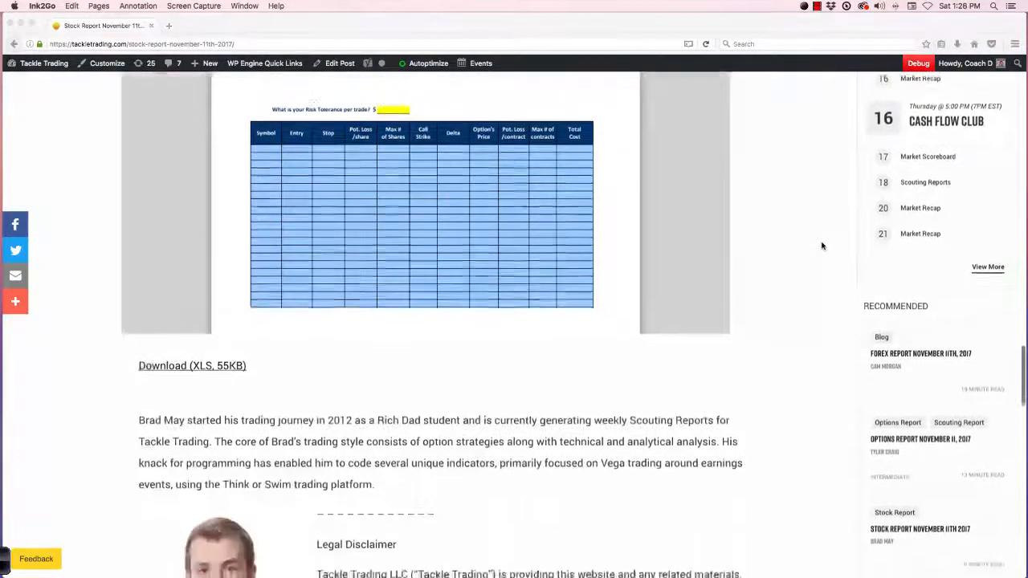
pyautogui.scroll(-3)
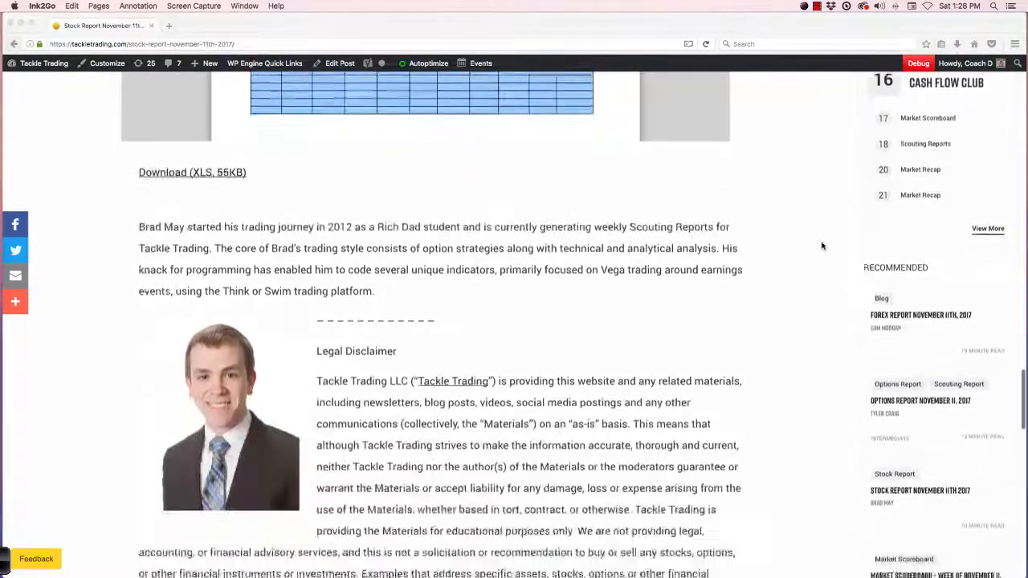
pyautogui.scroll(-3)
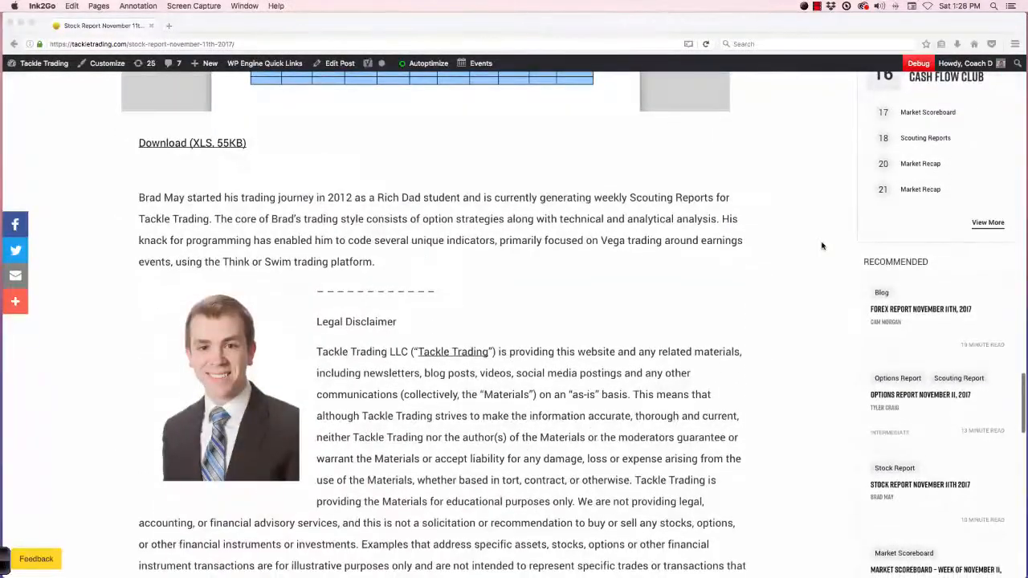
pyautogui.scroll(3)
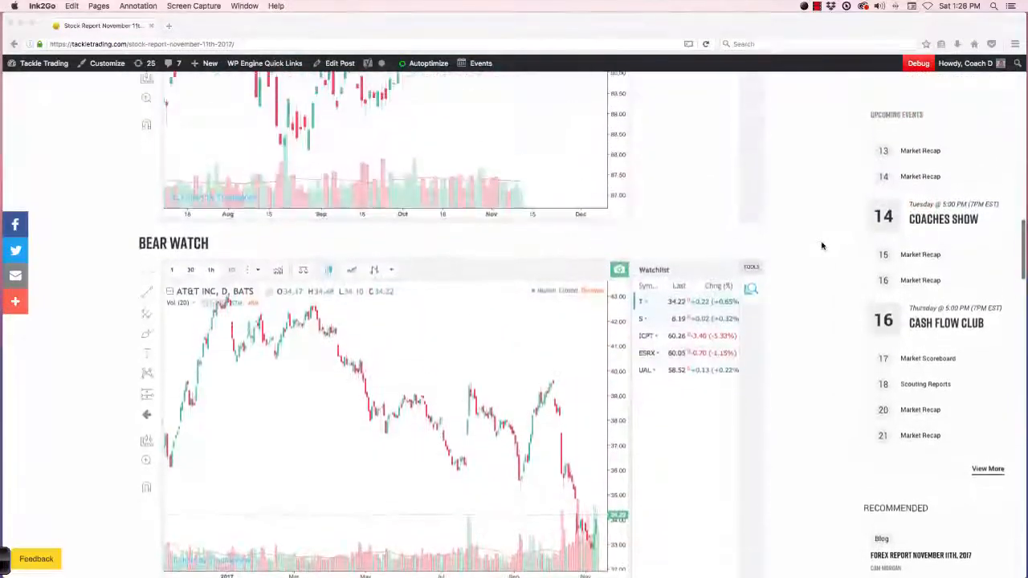
pyautogui.scroll(3)
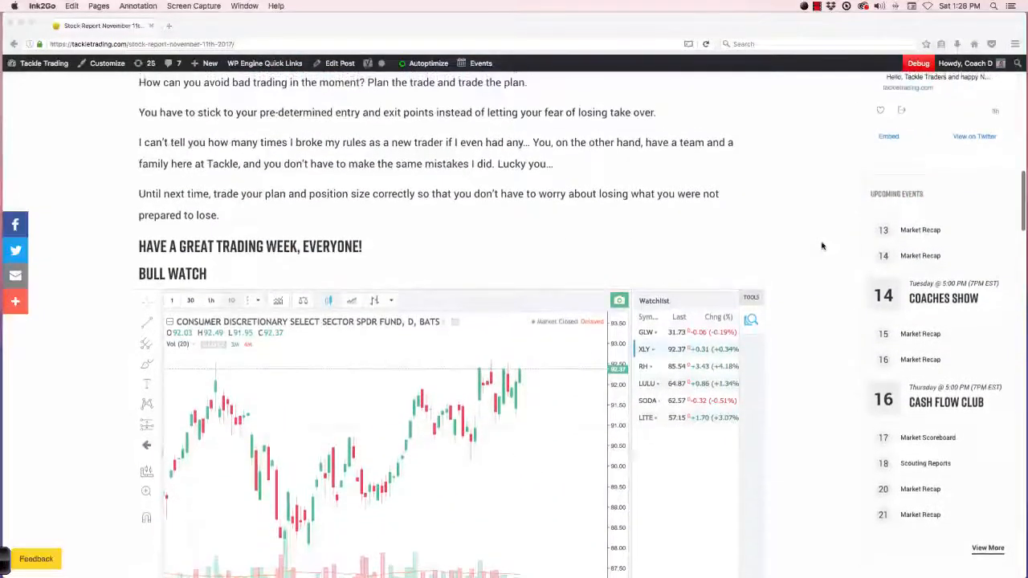
# Start Ink2Go annotation mode over the Bull Watch chart page.
pyautogui.click(231, 300)
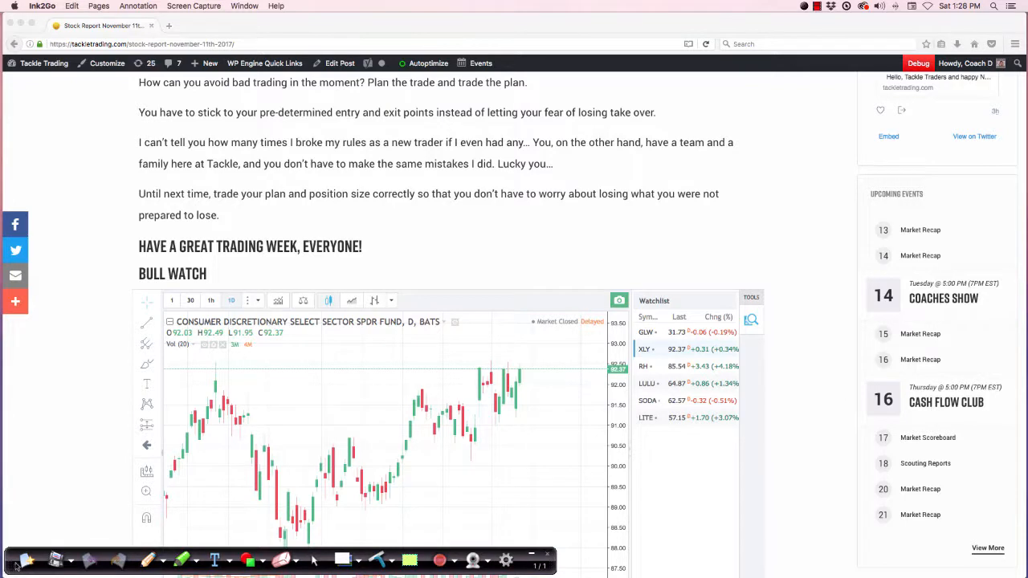
pyautogui.moveTo(72, 529)
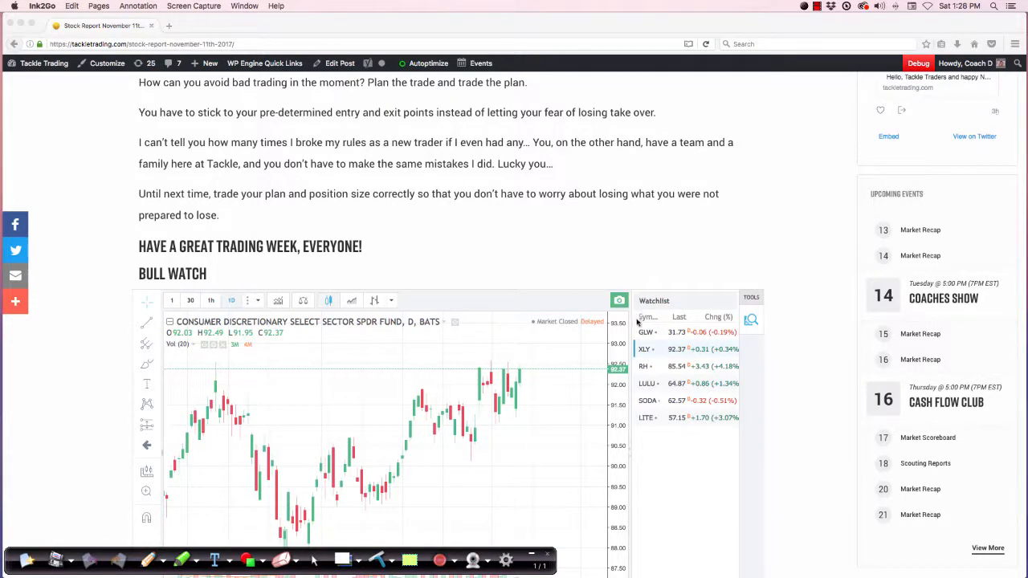
pyautogui.moveTo(661, 354)
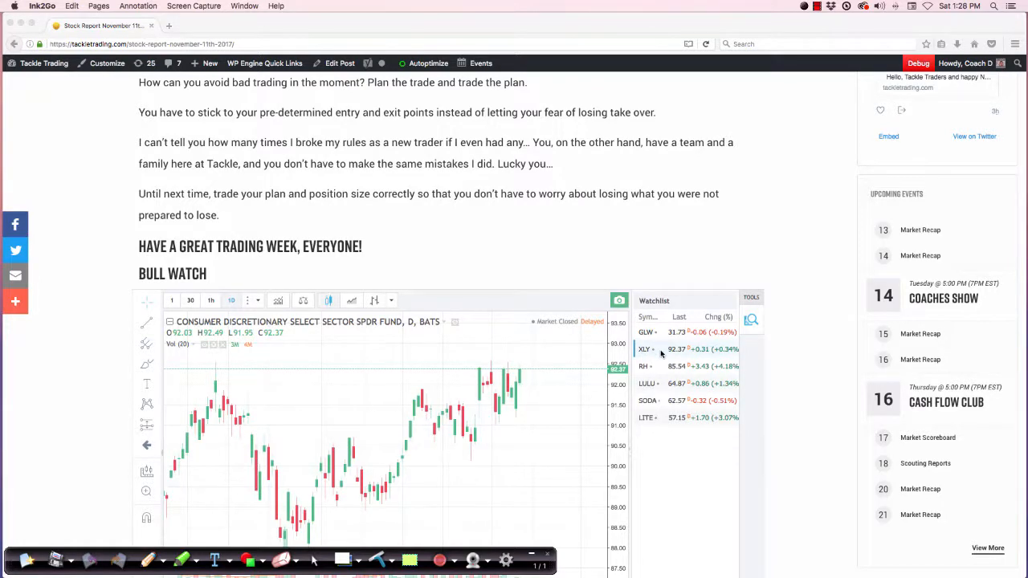
pyautogui.moveTo(162, 290)
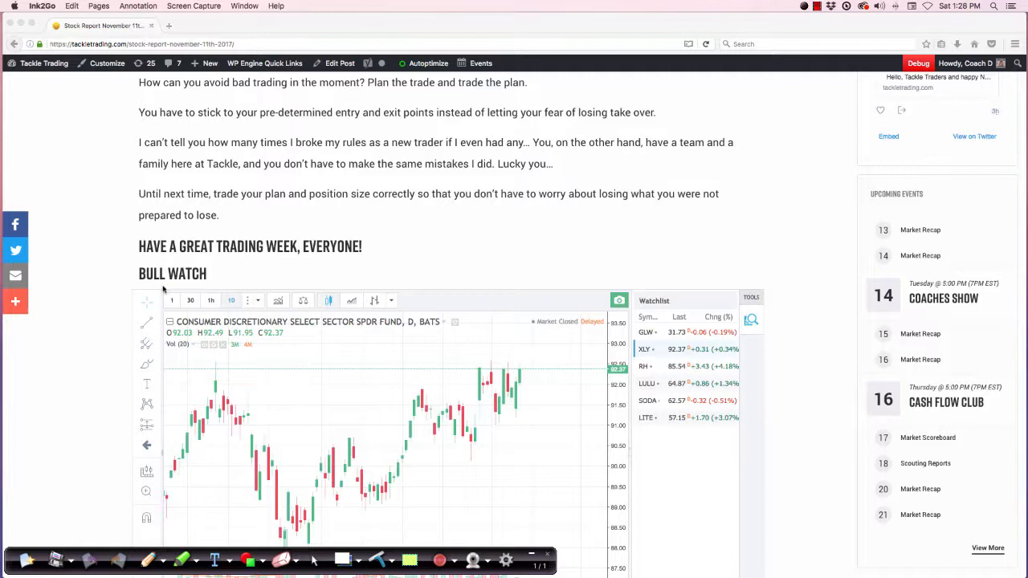
# With red ink, circle the August peak and the 92.37 price, marking the peak No.
pyautogui.click(150, 560)
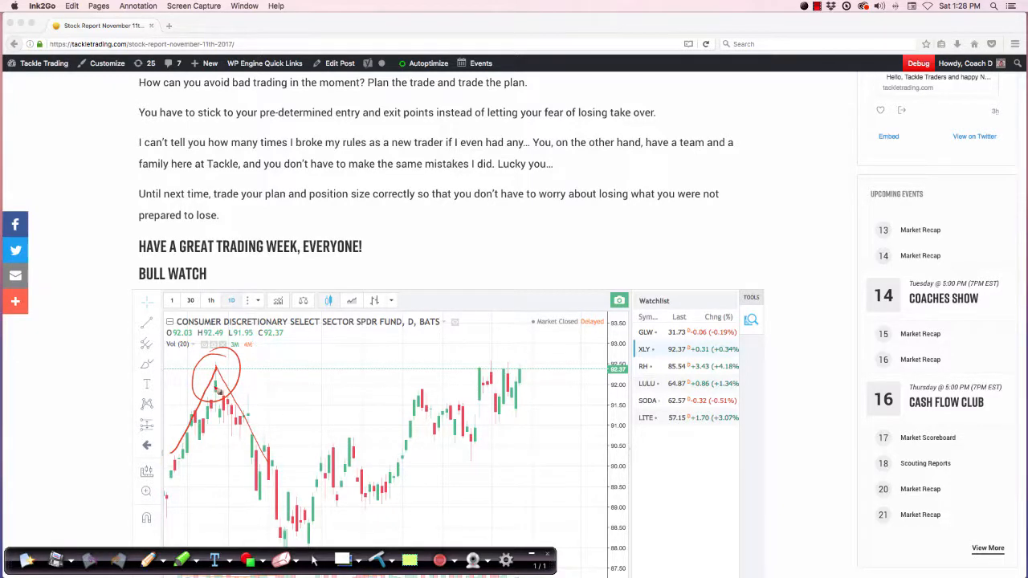
pyautogui.moveTo(599, 357); pyautogui.dragTo(638, 377)
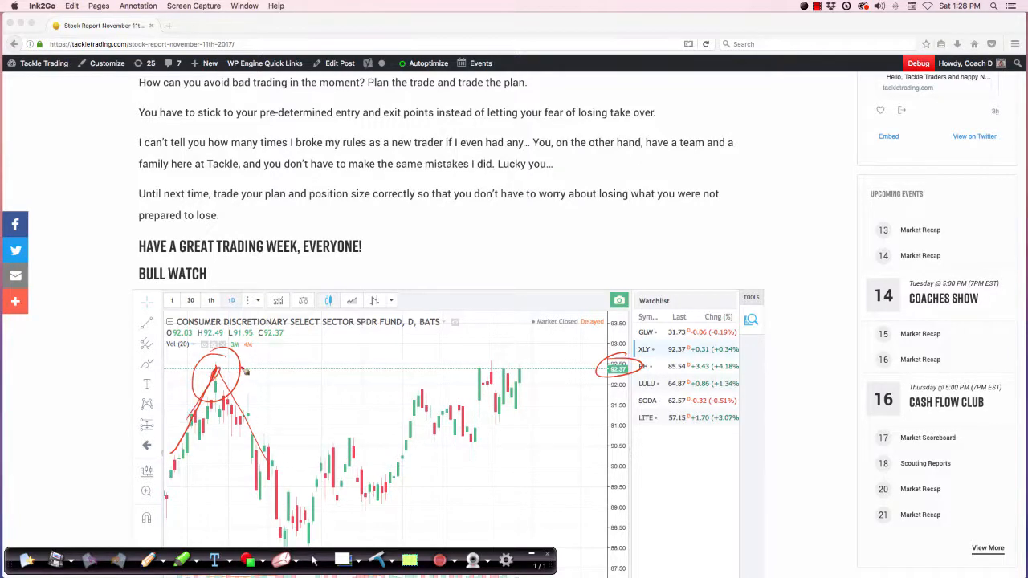
pyautogui.moveTo(245, 360); pyautogui.dragTo(261, 366)
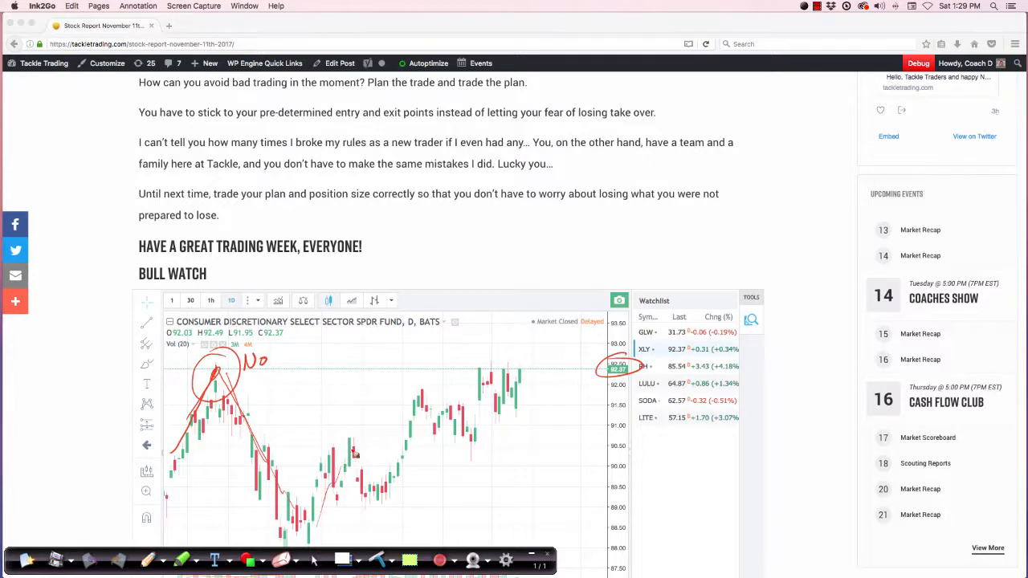
# Write a red No above the November high on the XLY chart.
pyautogui.moveTo(357, 458); pyautogui.dragTo(406, 429)
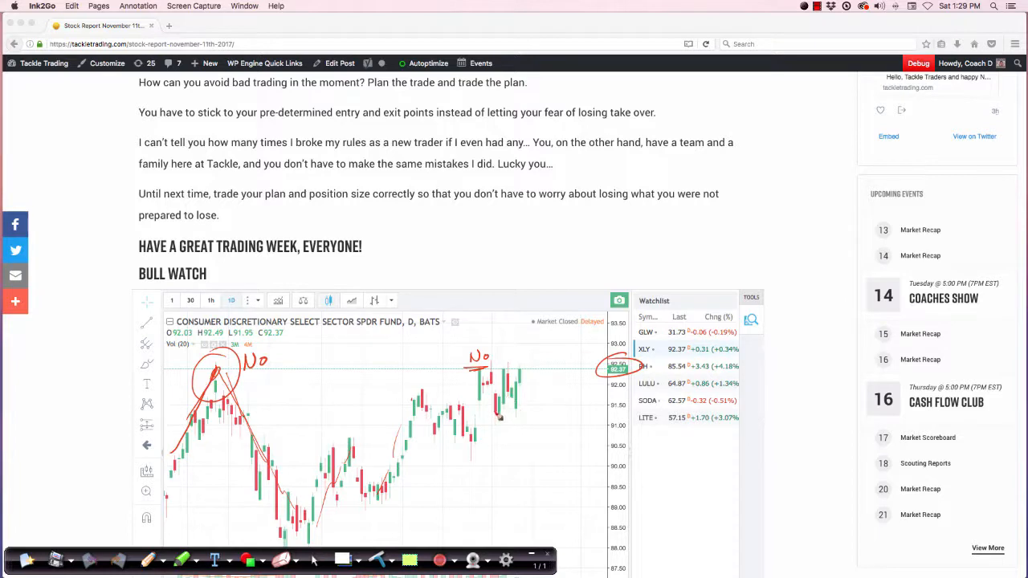
pyautogui.moveTo(353, 530)
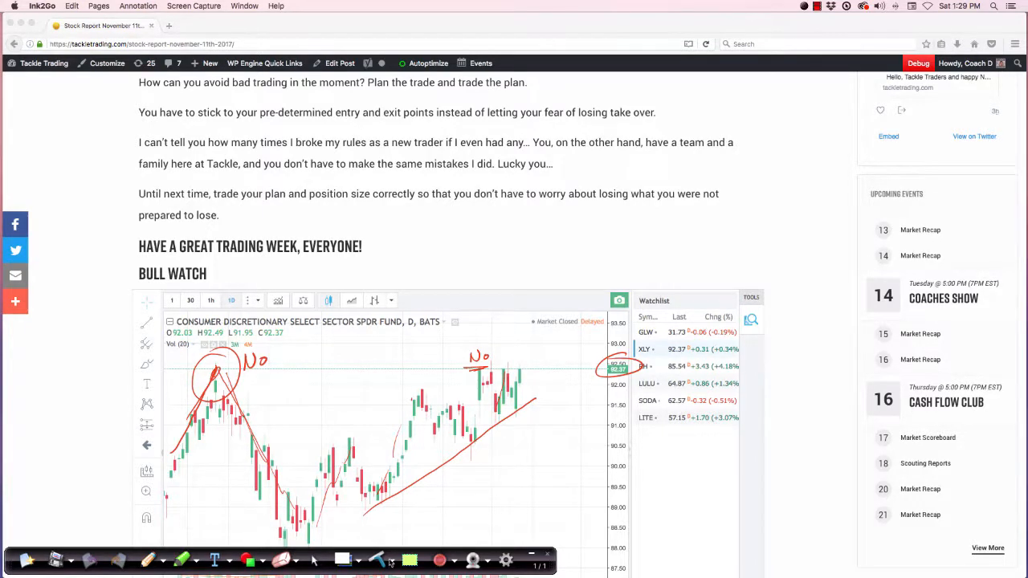
# Wipe the red ink off the XLY chart with Ink2Go's clear control.
pyautogui.click(280, 560)
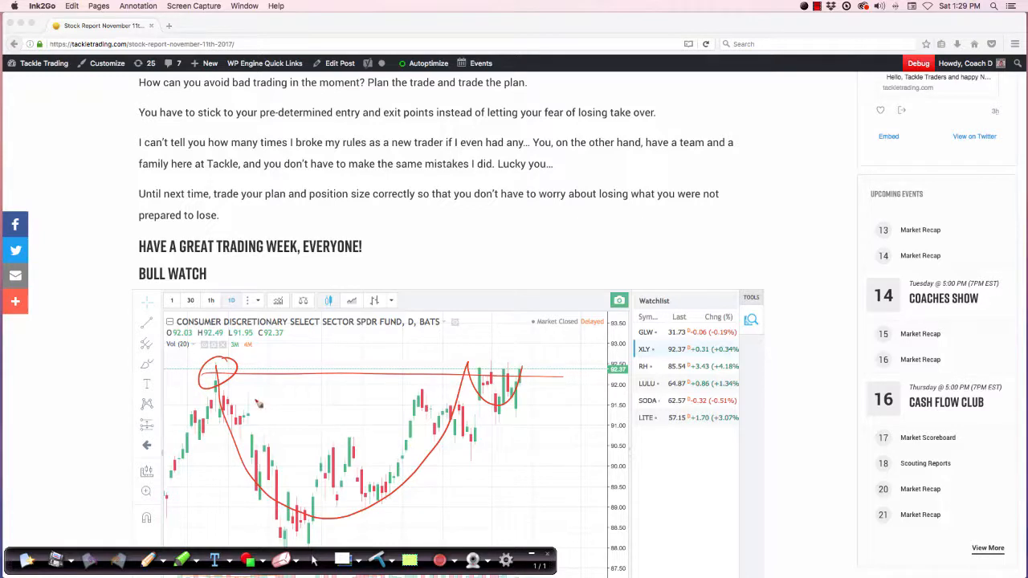
pyautogui.moveTo(247, 364)
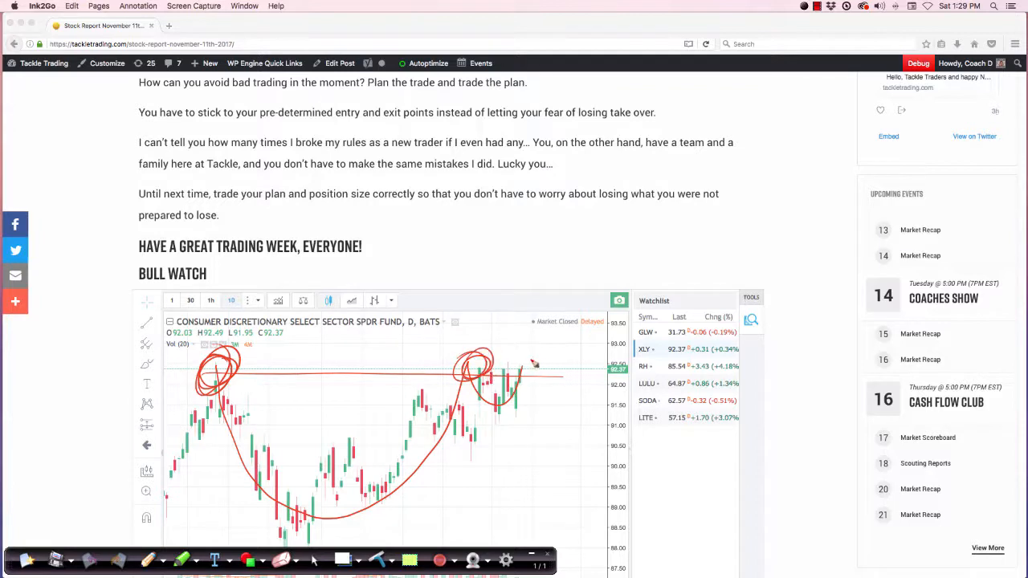
pyautogui.moveTo(522, 365); pyautogui.dragTo(566, 257)
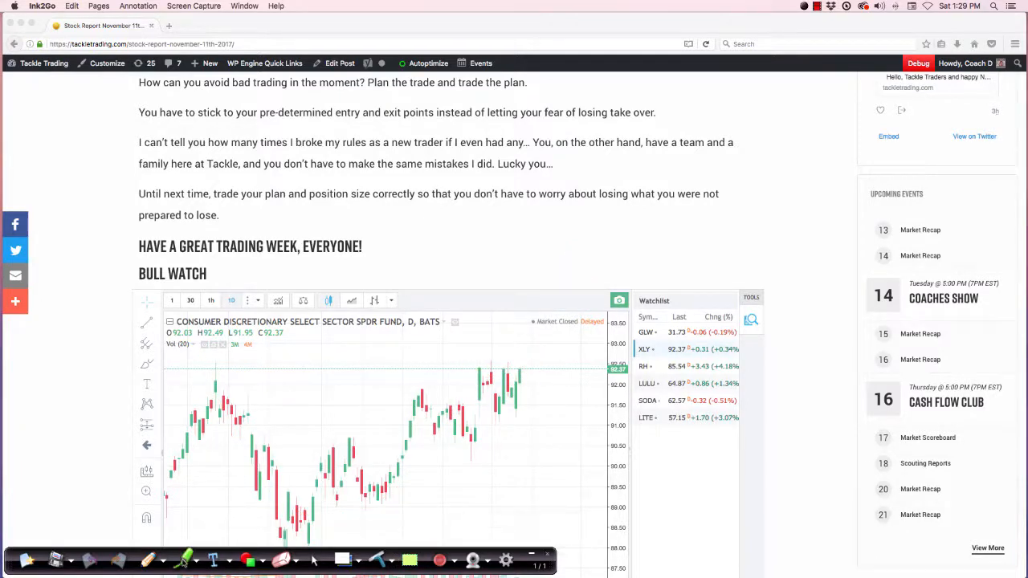
# Select Ink2Go's green pen for marking above the latest XLY candles.
pyautogui.click(183, 560)
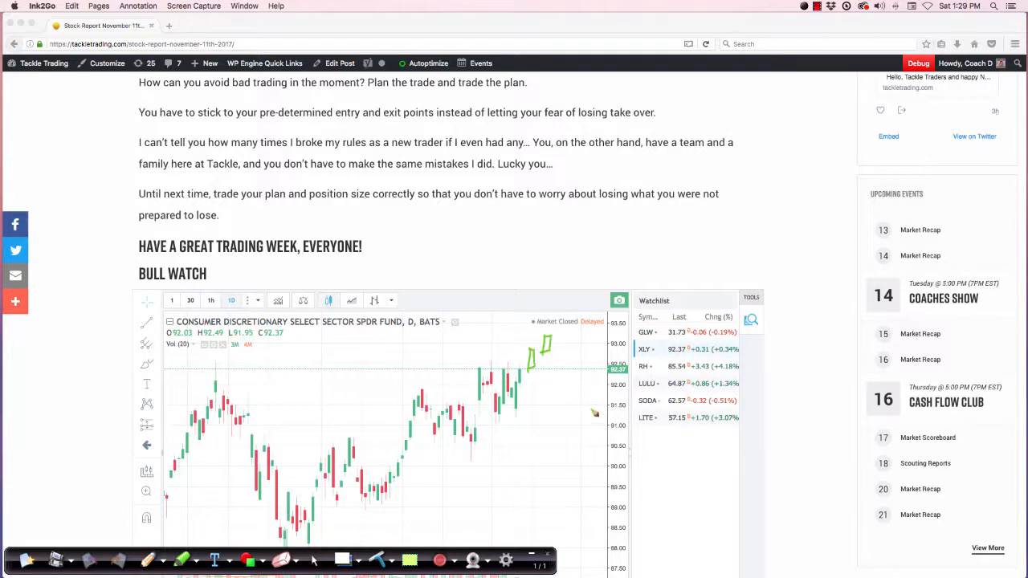
pyautogui.moveTo(382, 558)
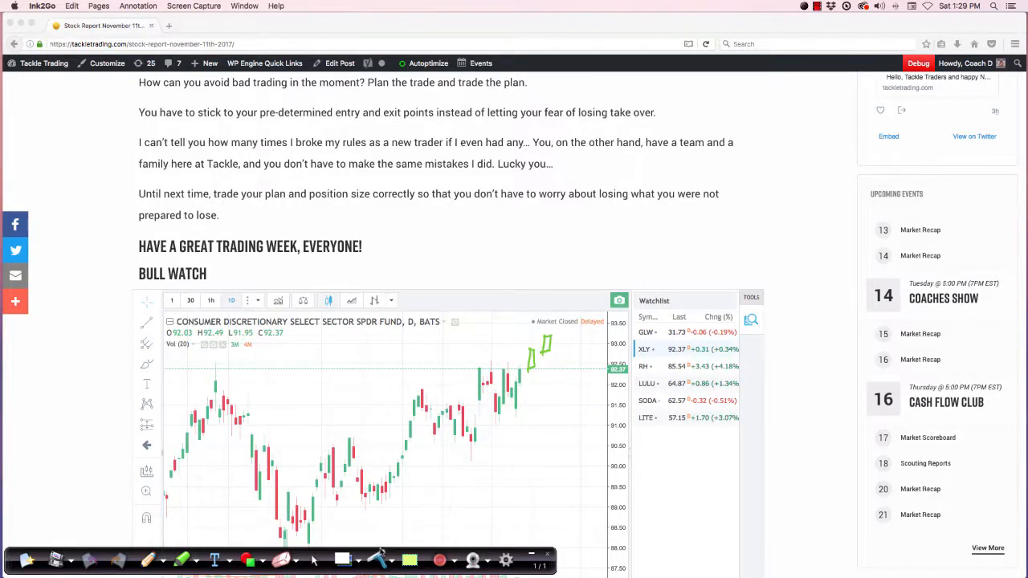
pyautogui.moveTo(277, 391)
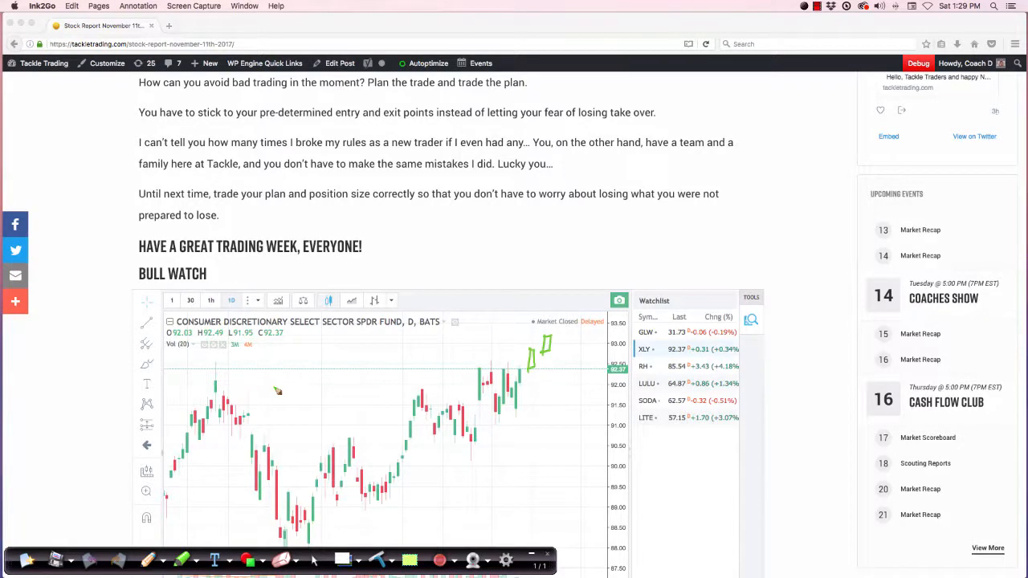
pyautogui.moveTo(256, 388)
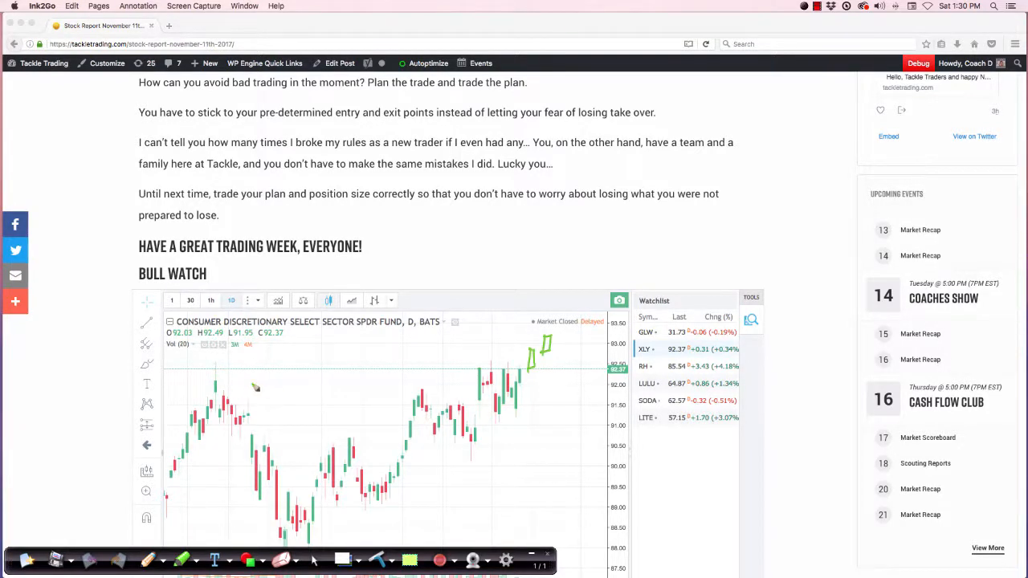
# Draw green ink across the chart and underline the low at the cup's bottom.
pyautogui.moveTo(193, 375); pyautogui.dragTo(286, 371)
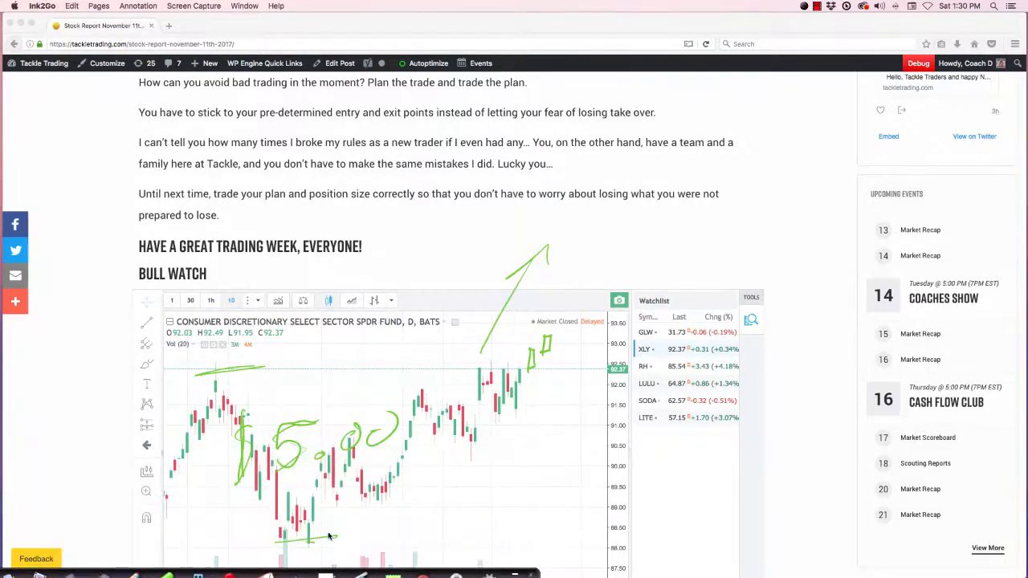
pyautogui.moveTo(329, 535); pyautogui.dragTo(510, 362)
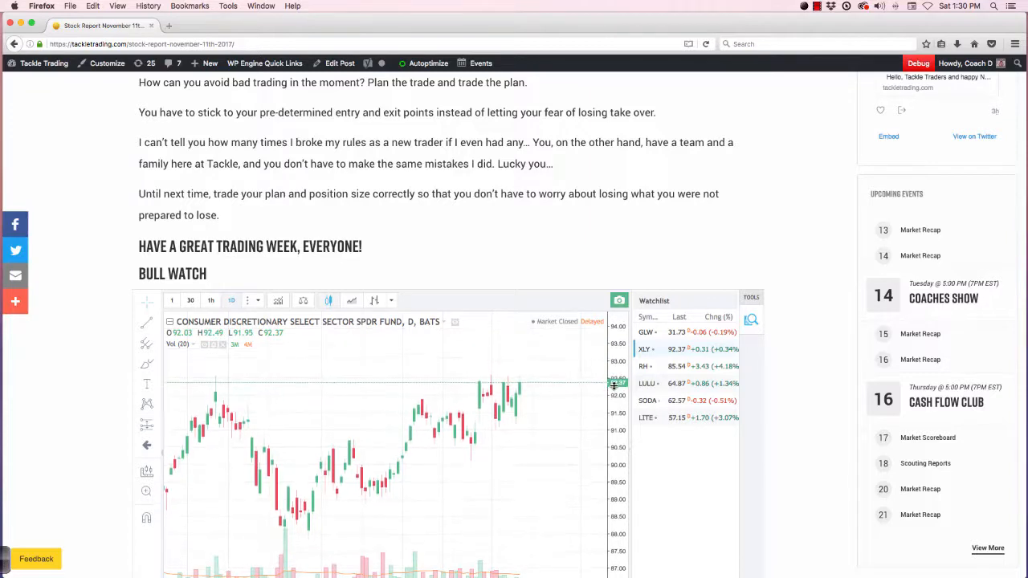
pyautogui.moveTo(554, 379)
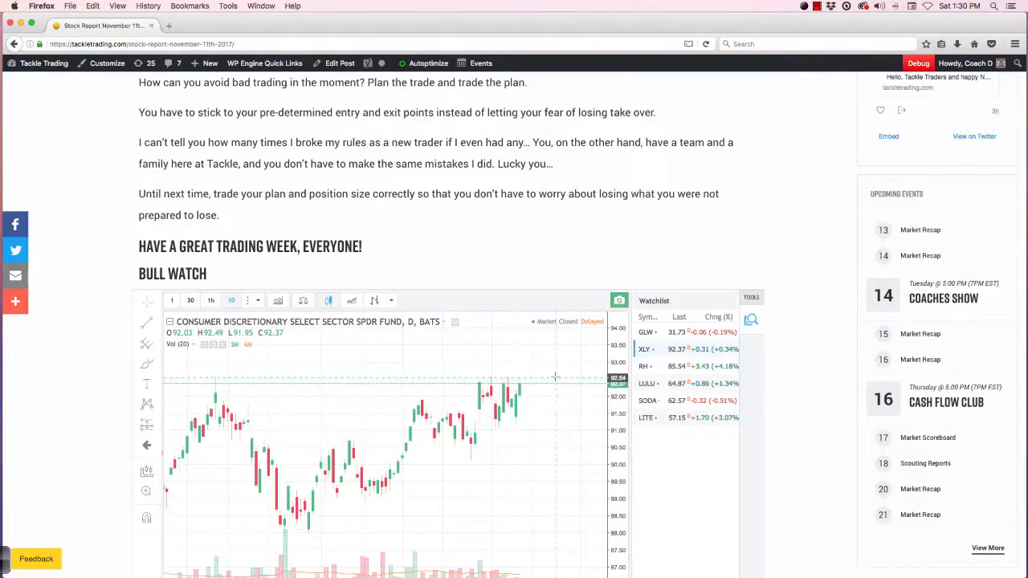
pyautogui.moveTo(550, 443)
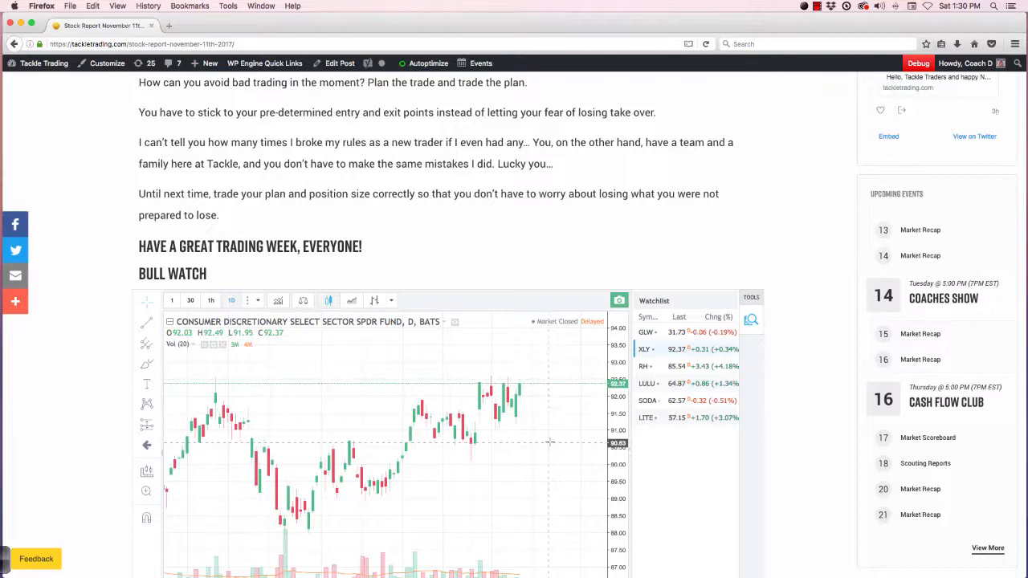
pyautogui.moveTo(490, 460)
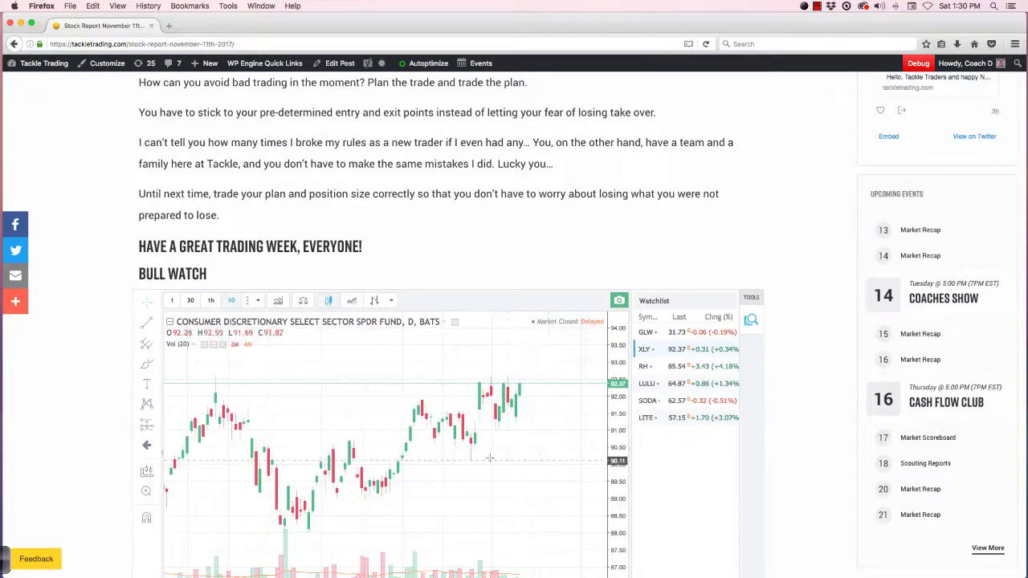
pyautogui.moveTo(472, 464)
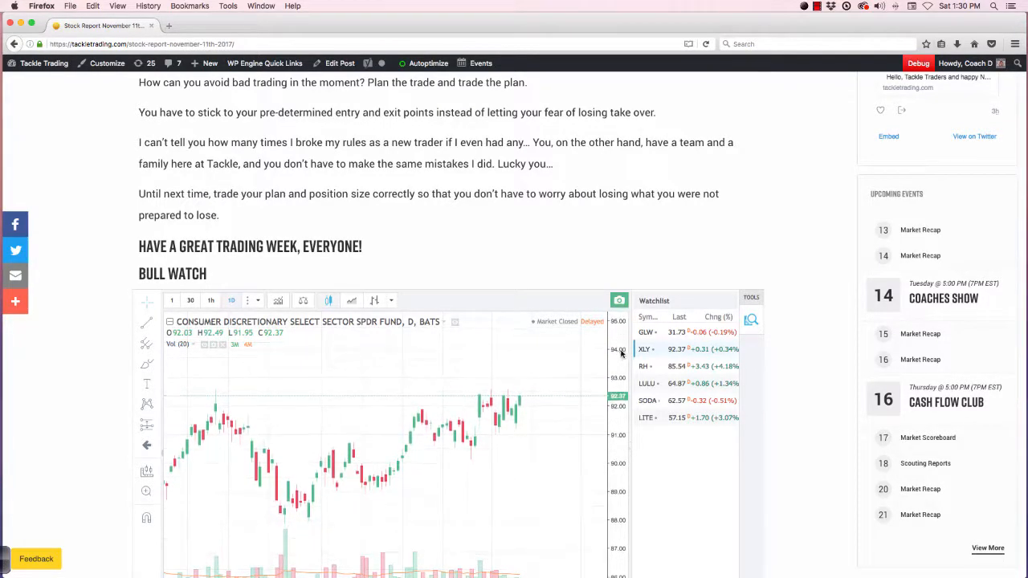
pyautogui.moveTo(528, 392)
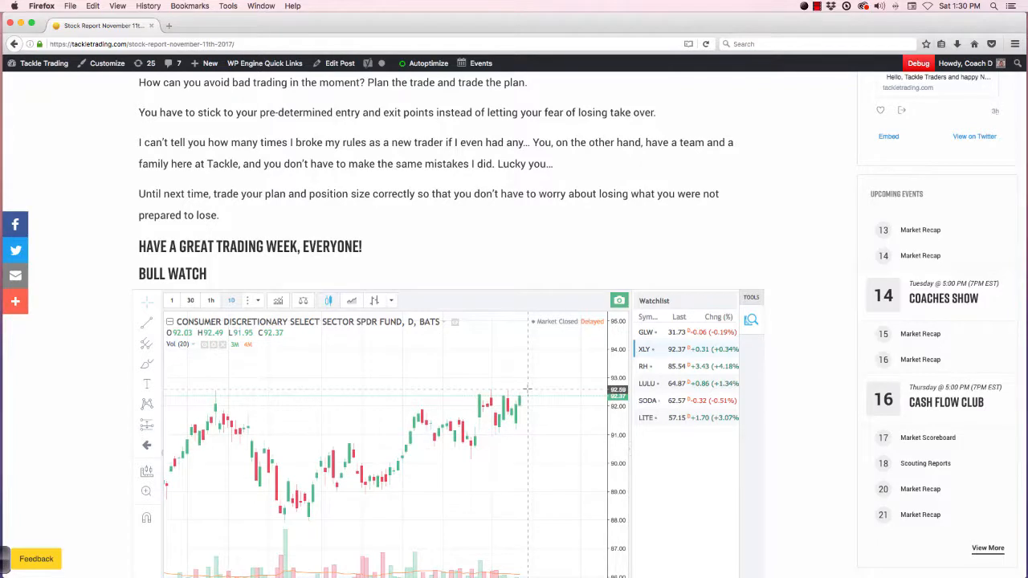
pyautogui.moveTo(511, 310)
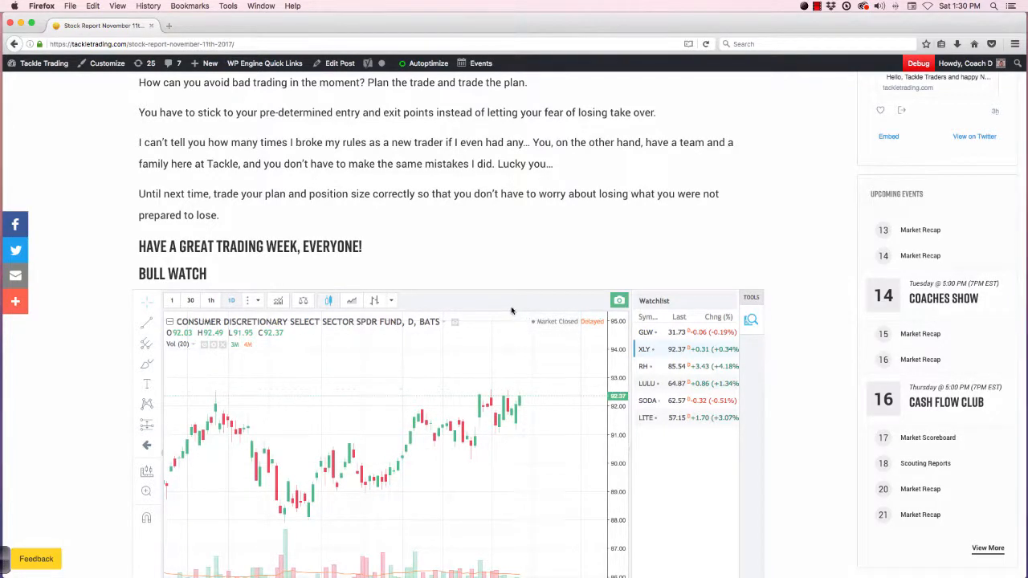
pyautogui.moveTo(172, 420)
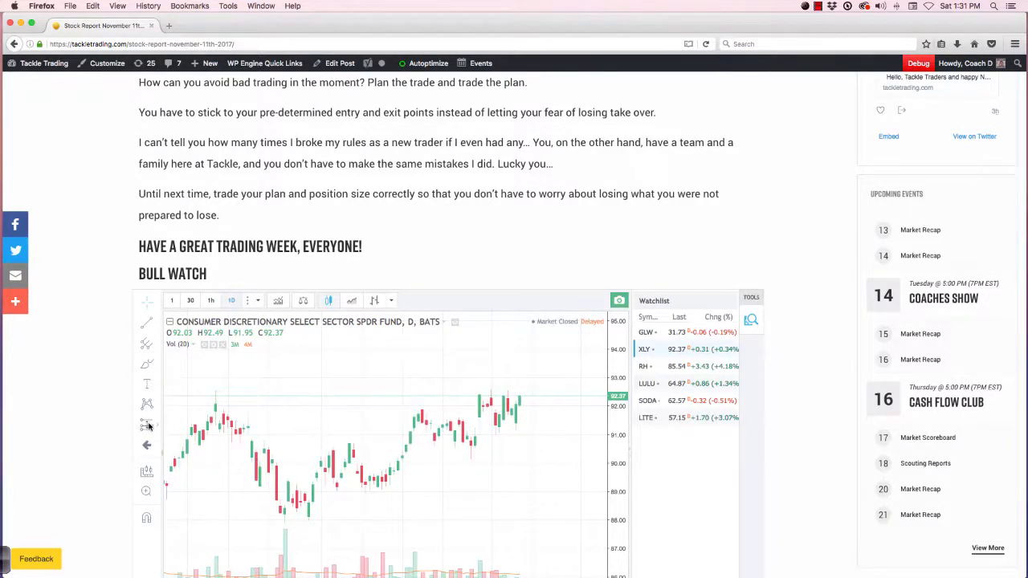
# Choose TradingView's Long Position tool to place a trade on the XLY chart.
pyautogui.click(147, 424)
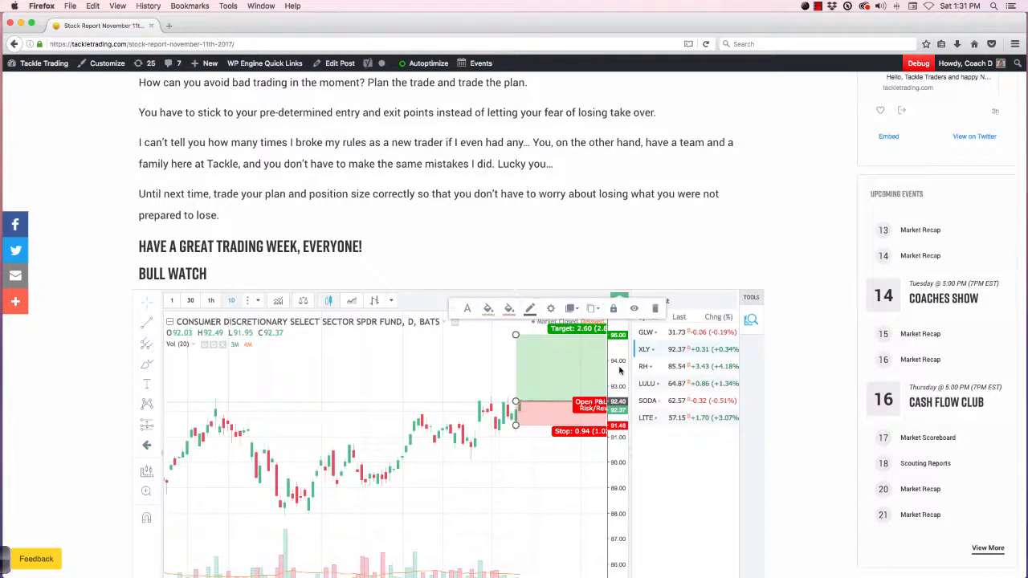
# Stretch the long-position plan across the recent XLY candles.
pyautogui.moveTo(515, 425); pyautogui.dragTo(515, 430)
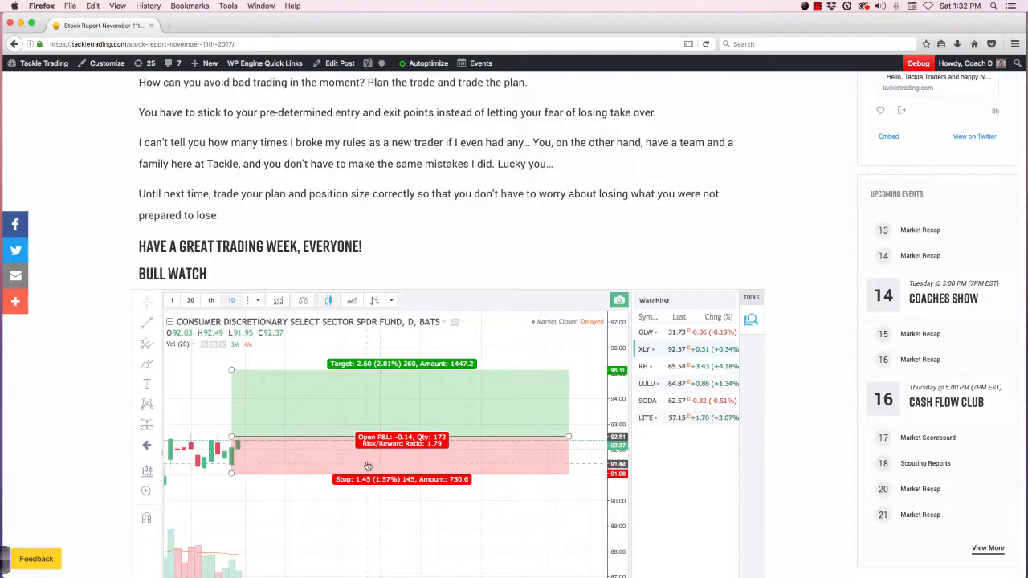
pyautogui.moveTo(337, 460)
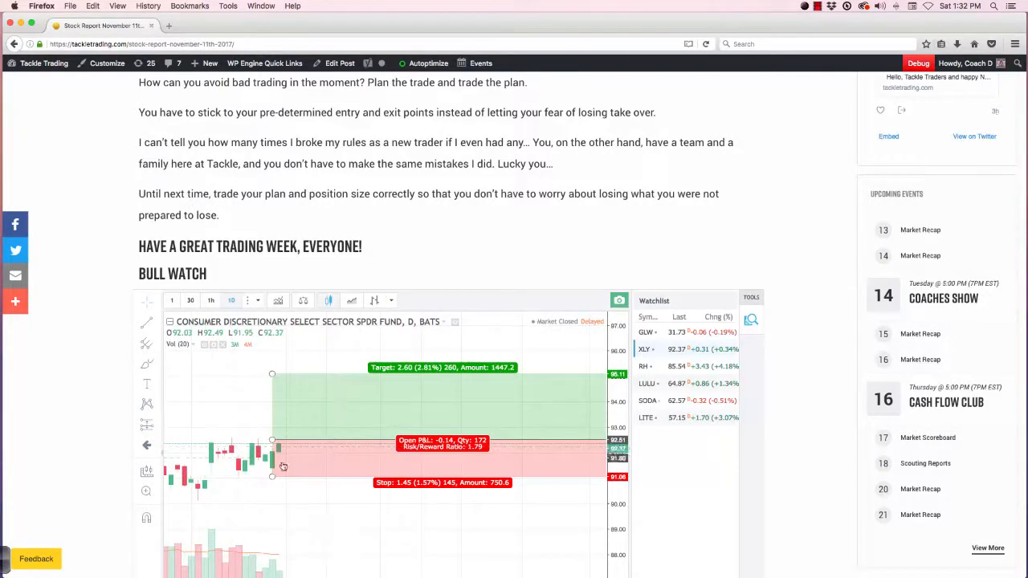
pyautogui.moveTo(274, 481)
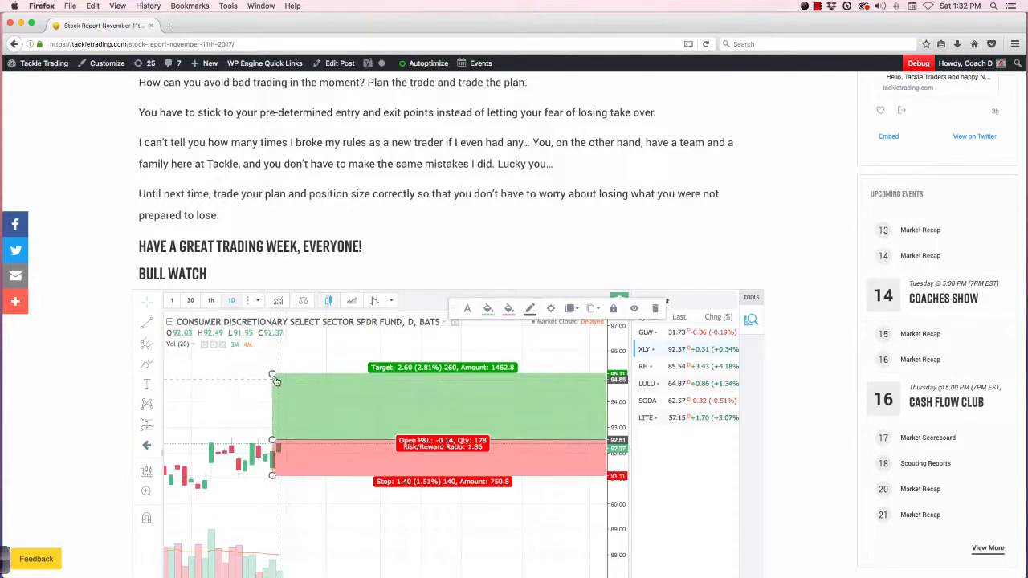
# Raise the long position's profit target to about 95.04.
pyautogui.moveTo(272, 375); pyautogui.dragTo(272, 369)
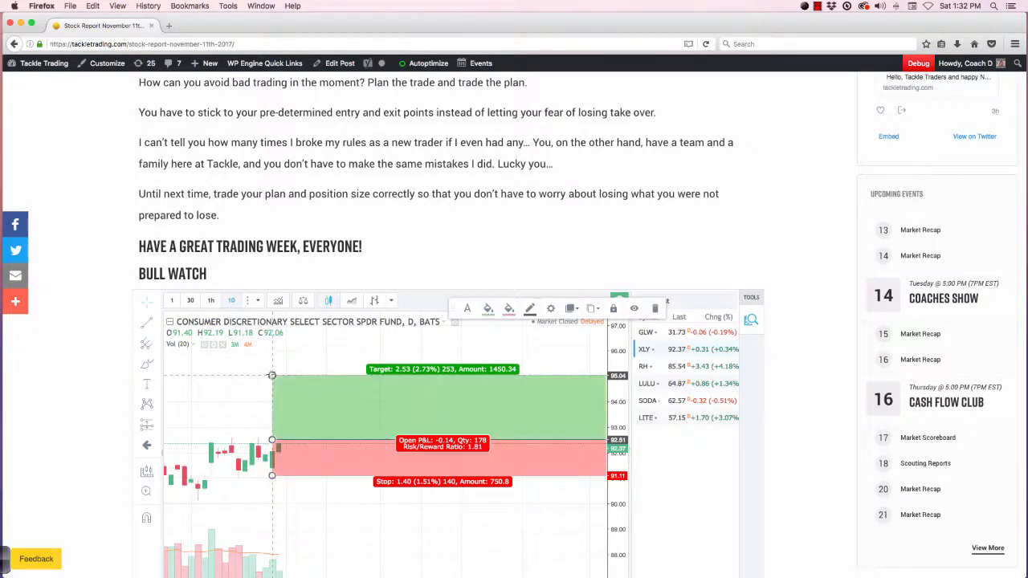
pyautogui.moveTo(402, 431)
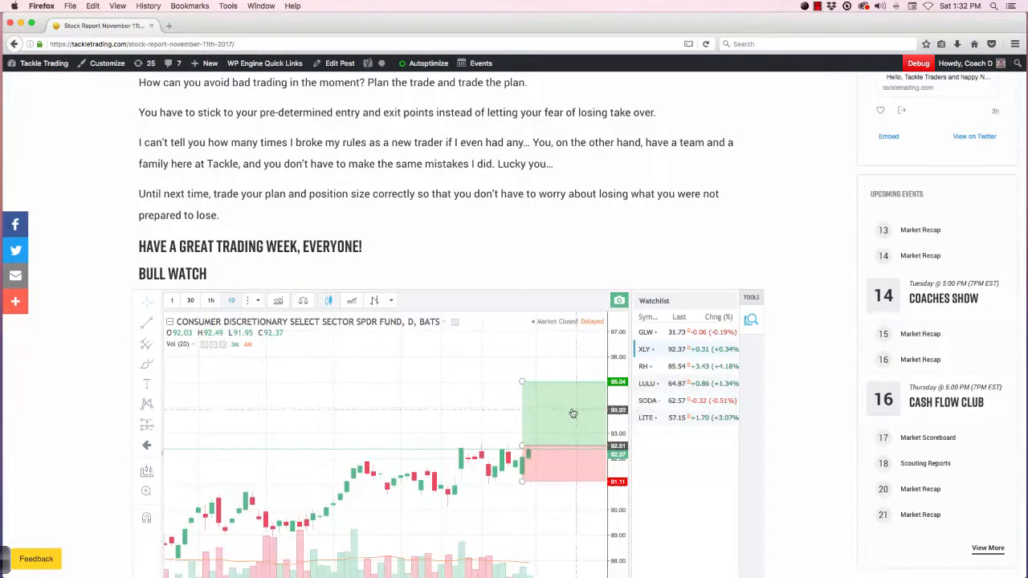
pyautogui.moveTo(571, 415)
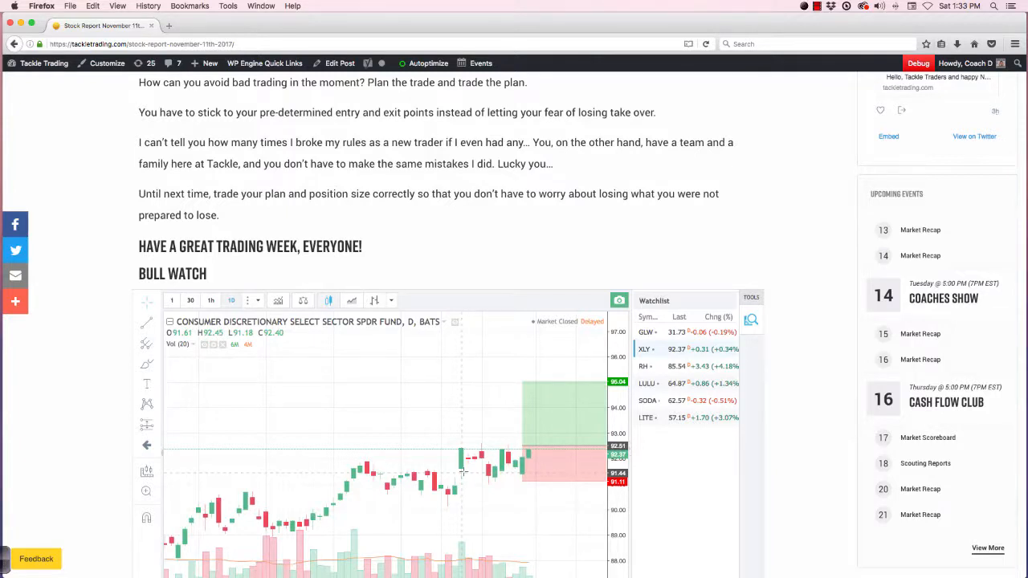
pyautogui.moveTo(463, 474)
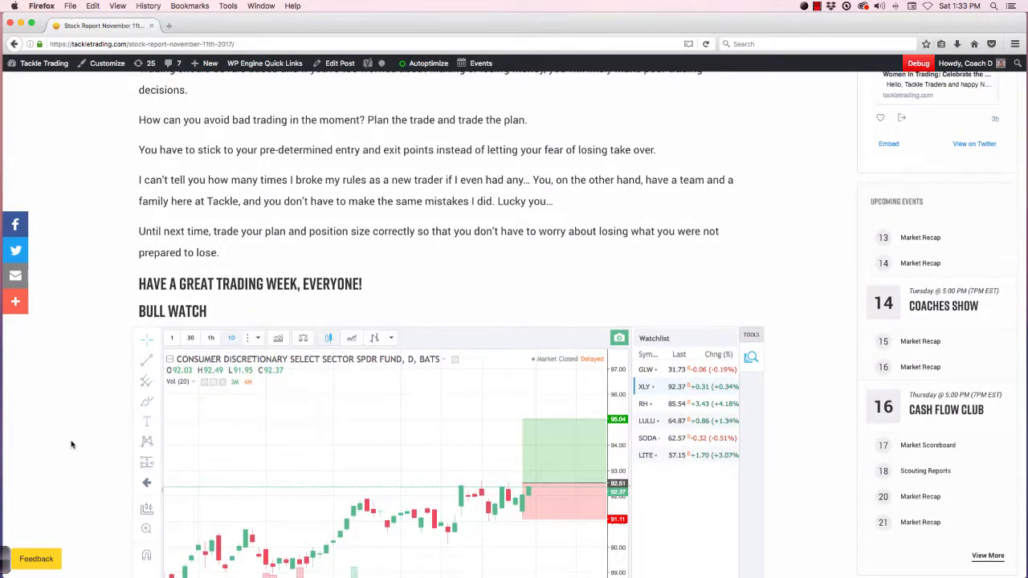
# Scroll to show the full XLY chart with its 95.04 target and 91.11 stop, then end the recording.
pyautogui.scroll(-3)
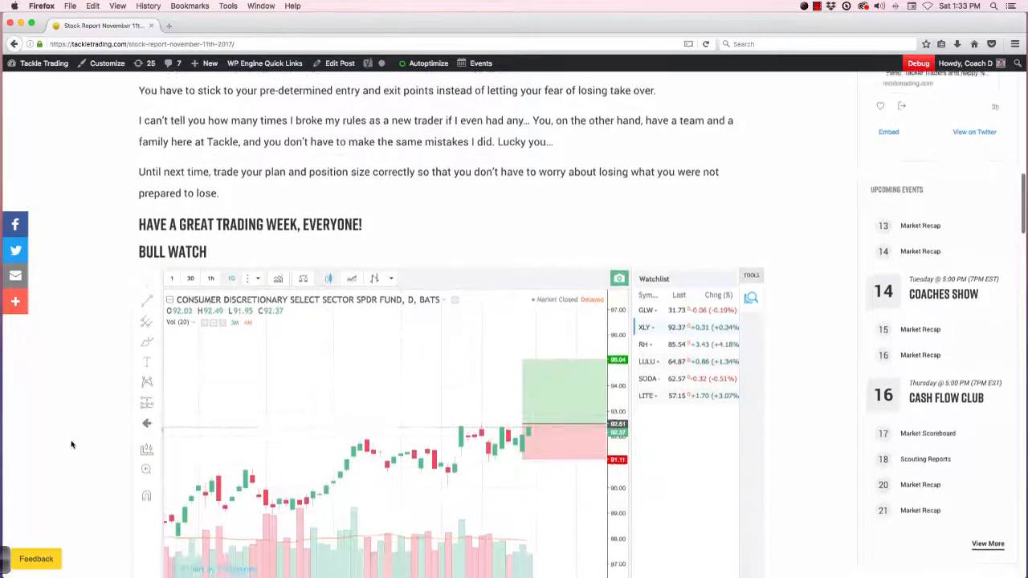
pyautogui.scroll(-3)
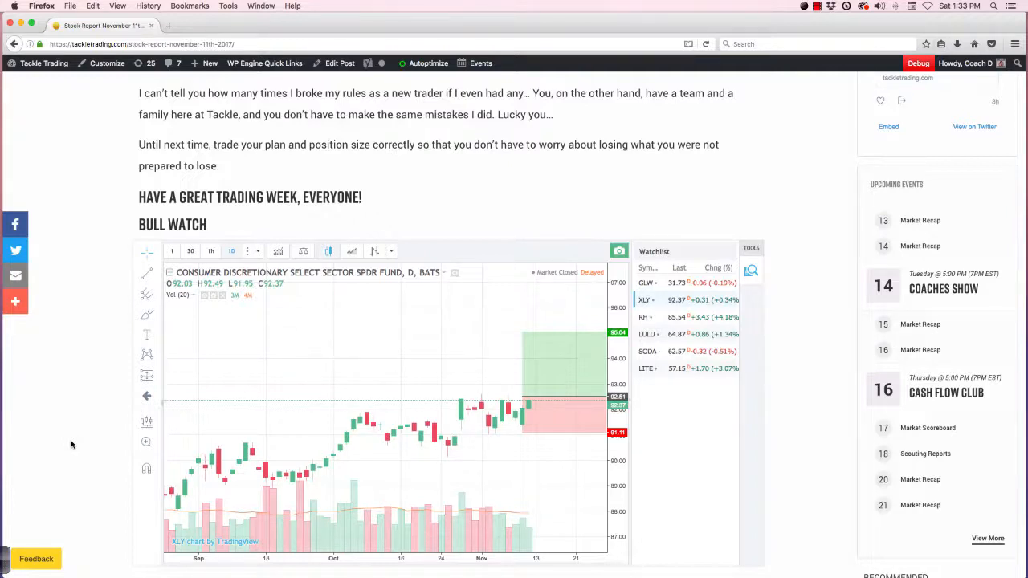
pyautogui.click(815, 7)
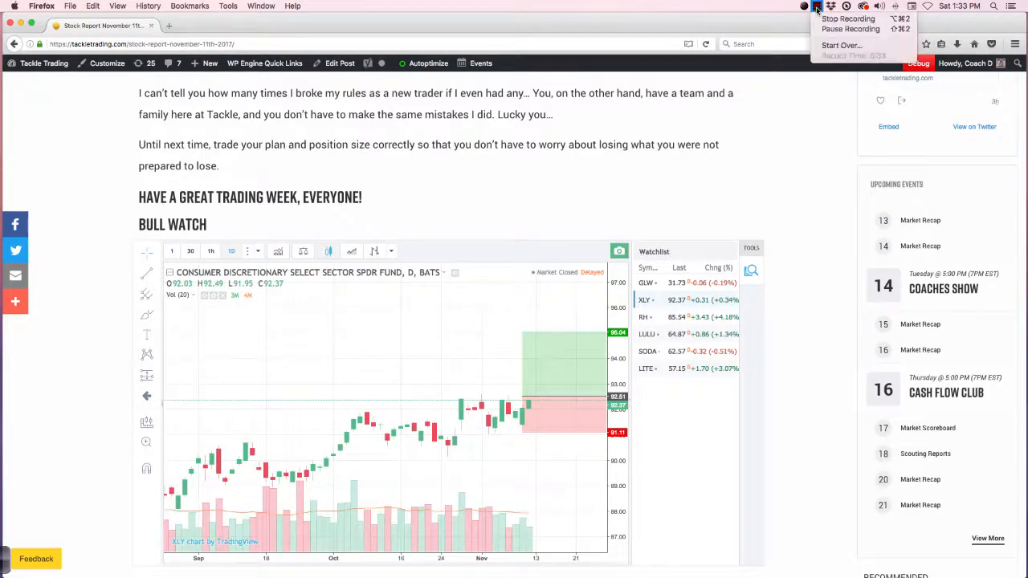
pyautogui.moveTo(848, 18)
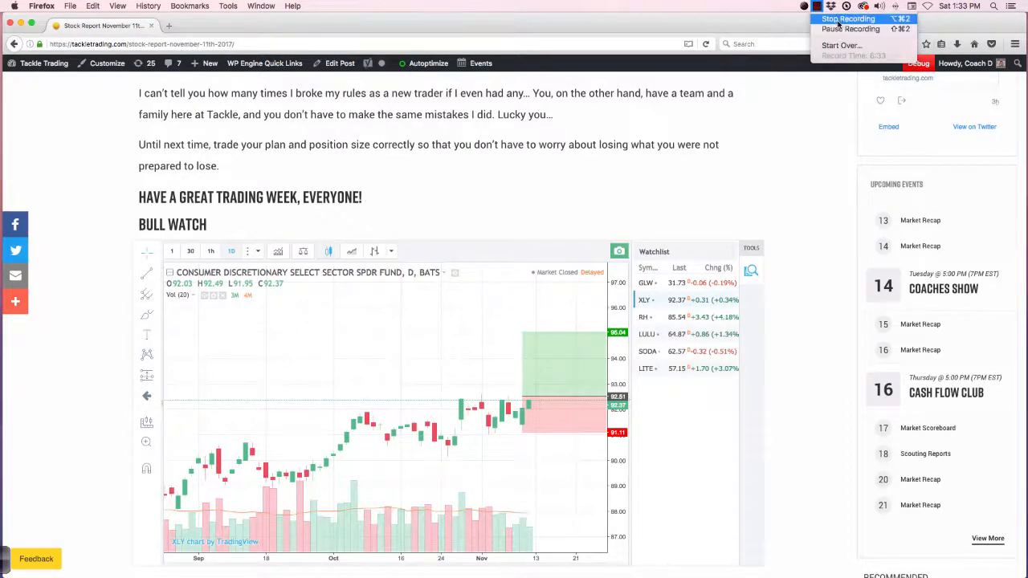